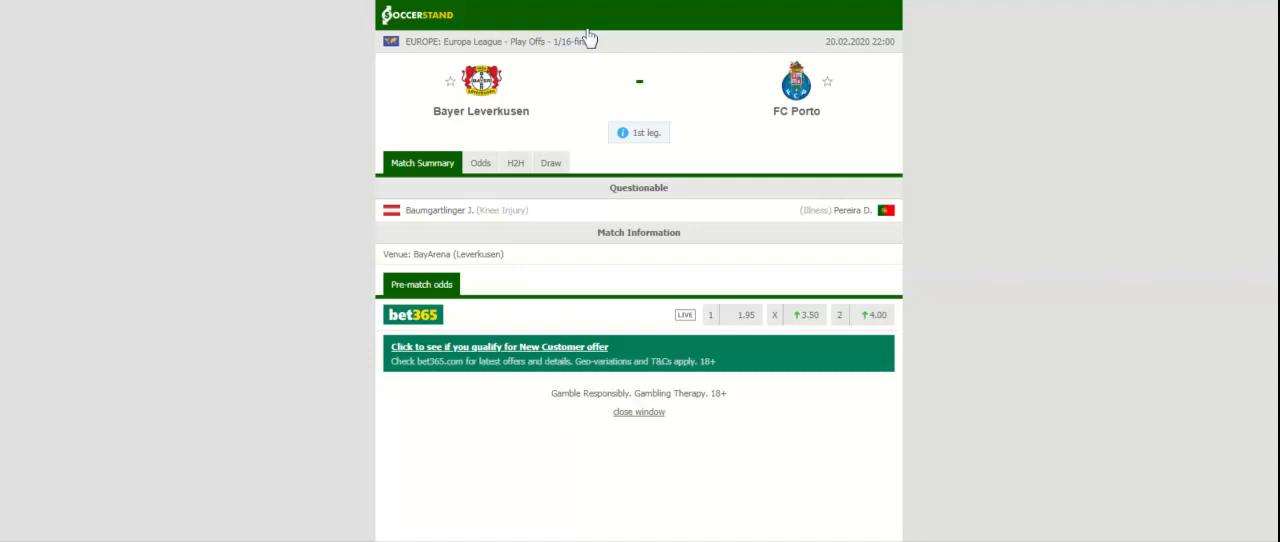
Show the H2H section with both teams' recent results and head-to-head matches.
{"action": "left_click", "coordinate": [515, 162]}
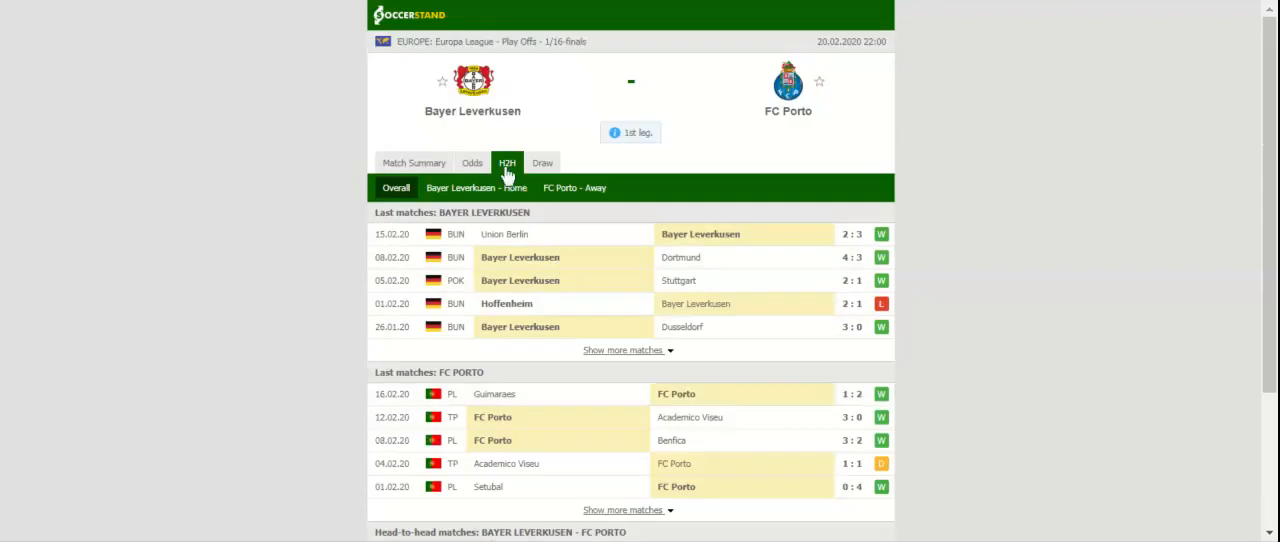
Show the full-time 1X2 bookmaker odds, then the Asian handicap odds.
{"action": "left_click", "coordinate": [471, 162]}
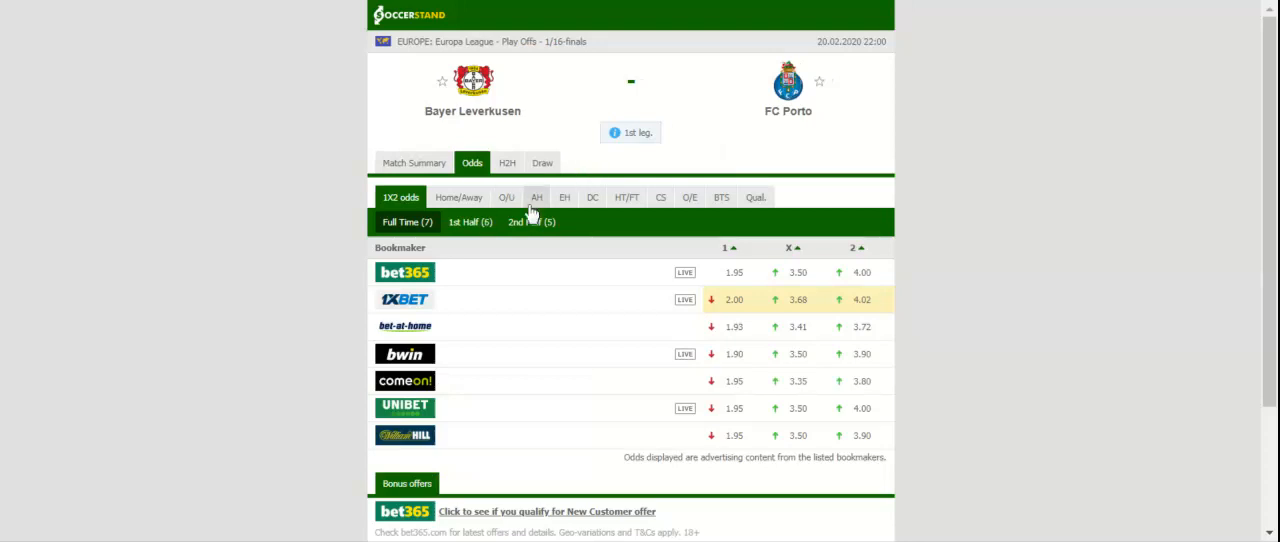
{"action": "left_click", "coordinate": [537, 197]}
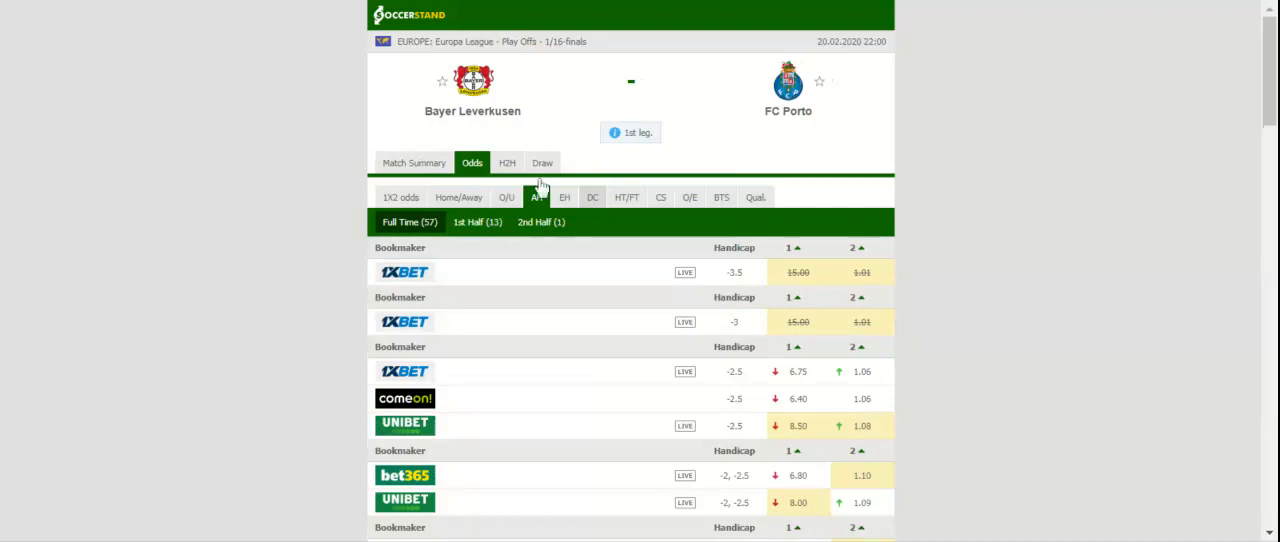
Switch to the full-time double chance odds table (1X, 12, X2).
{"action": "left_click", "coordinate": [592, 197]}
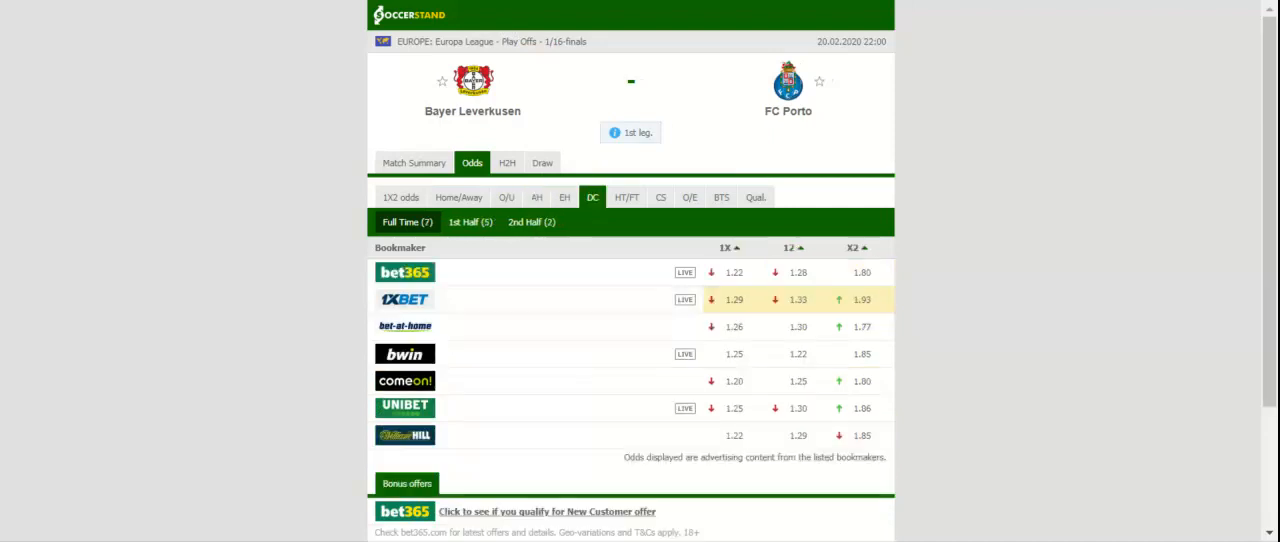